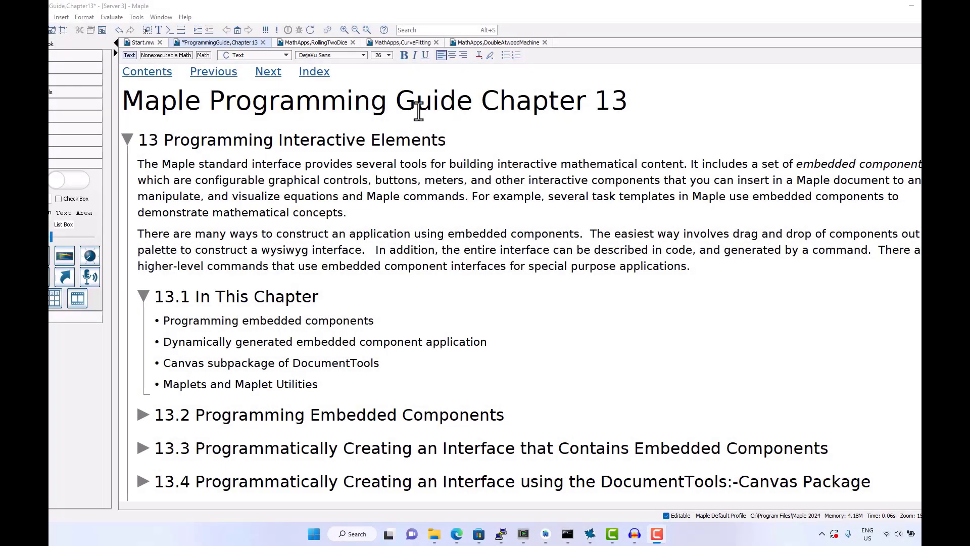
In Rolling Two Dice, highlight left die 1, then 1 and 3, sum 7, finally either die even
click(316, 42)
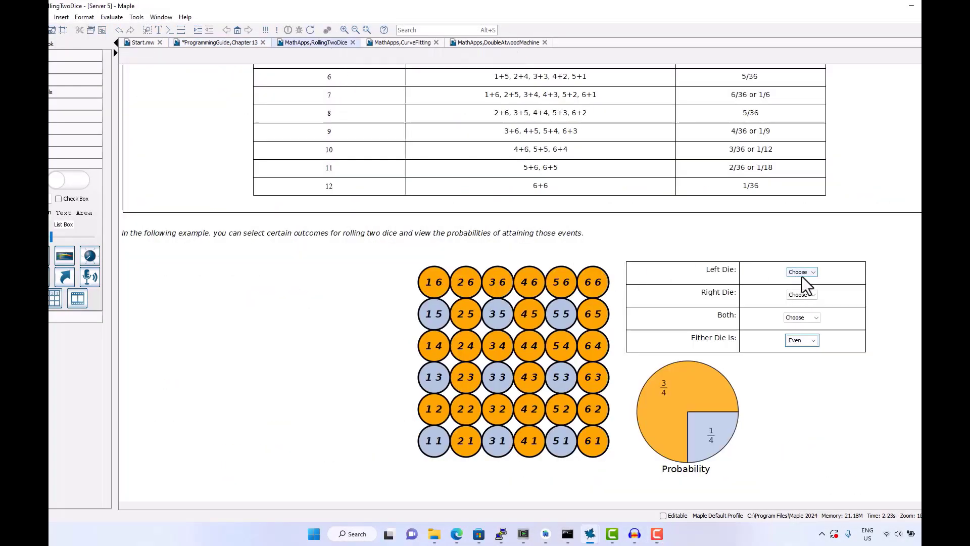
click(801, 294)
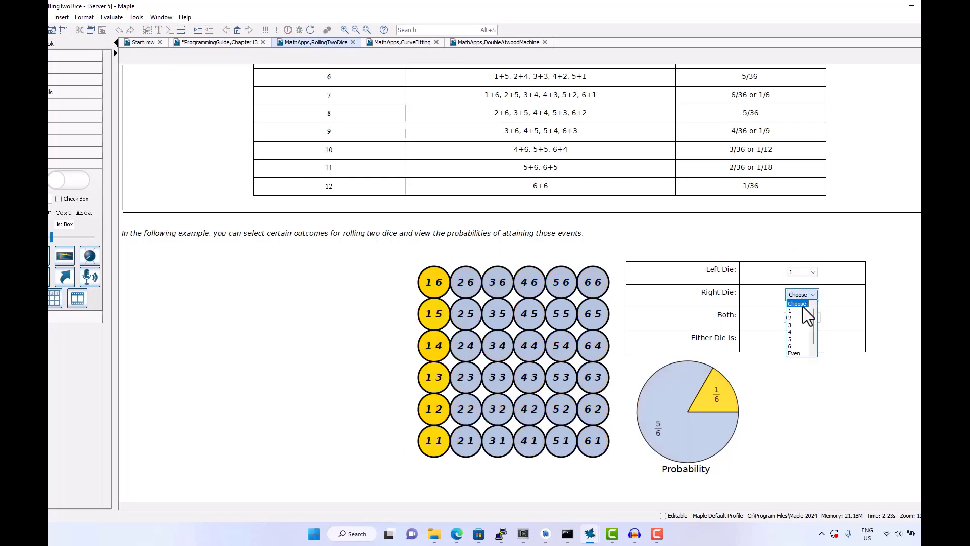
click(790, 325)
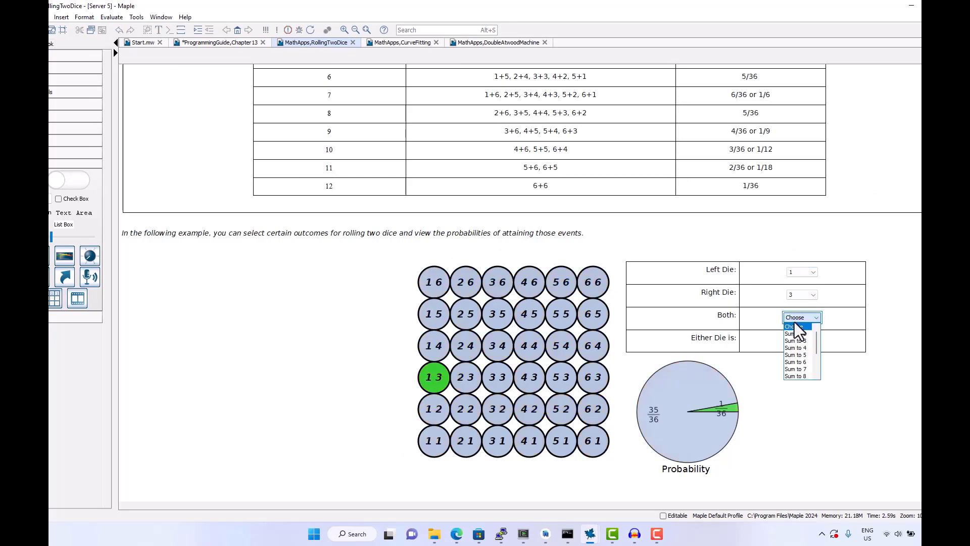
click(795, 368)
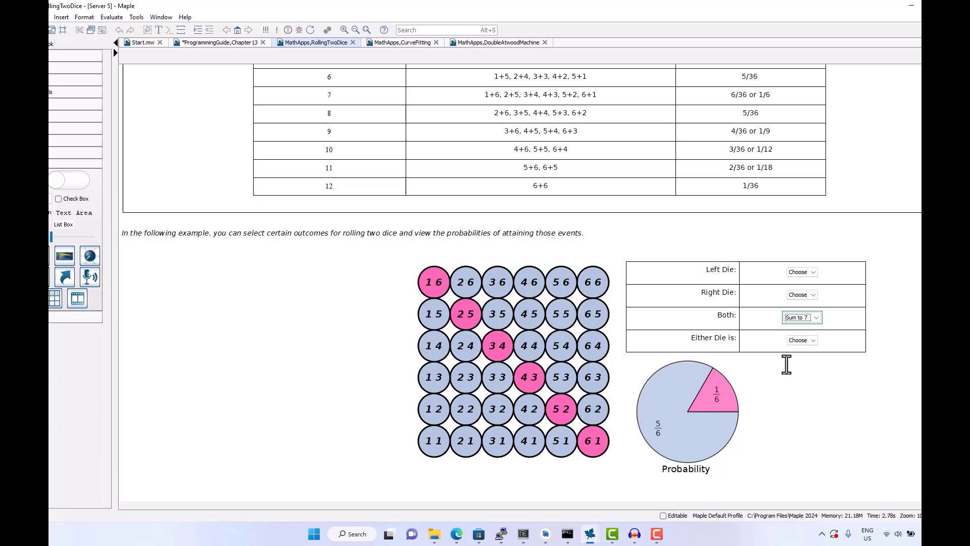
click(800, 340)
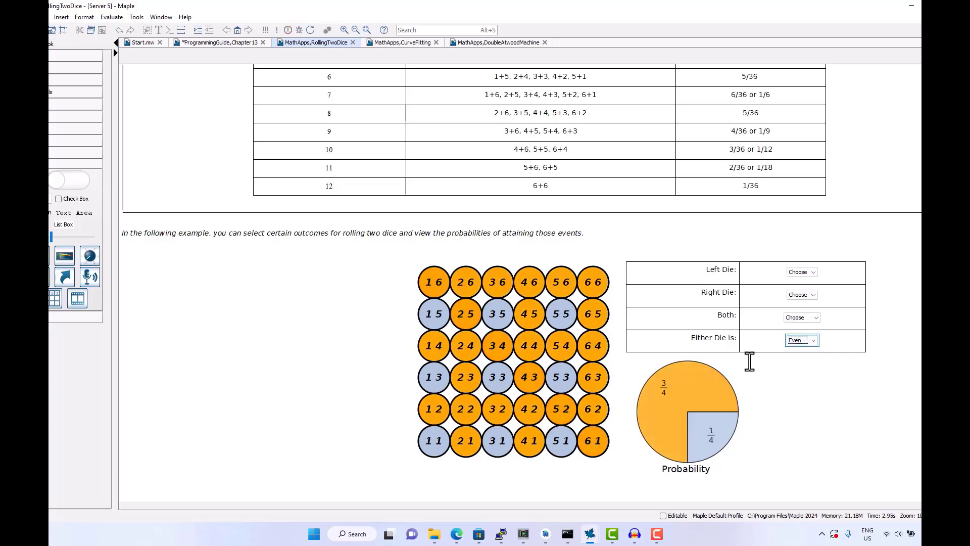
Open the Curve Fitting app, clear the existing data points, and plot new points
click(402, 42)
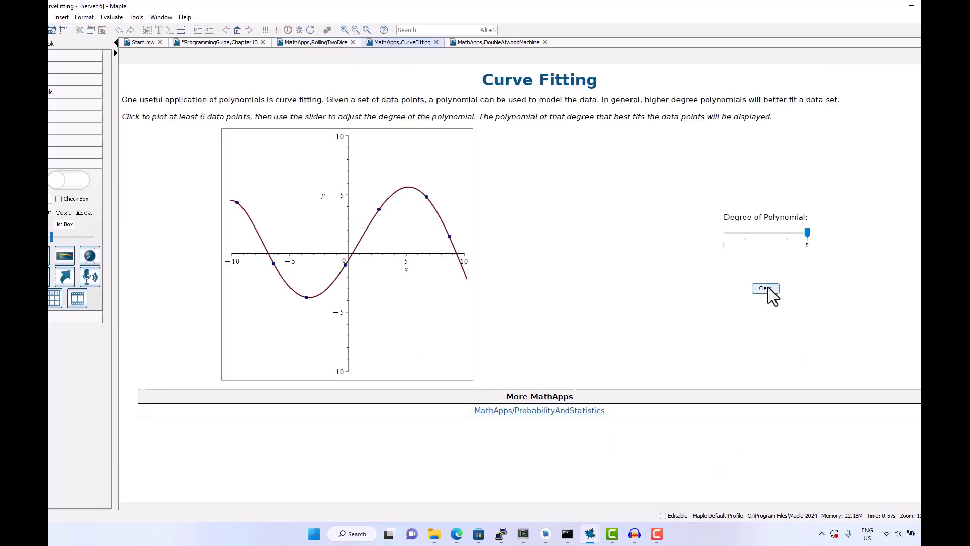
click(766, 288)
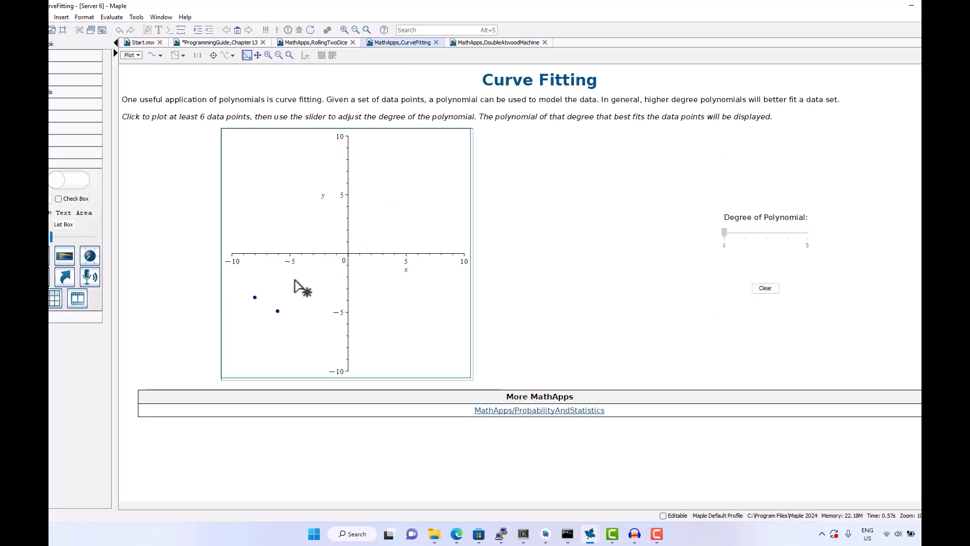
click(398, 283)
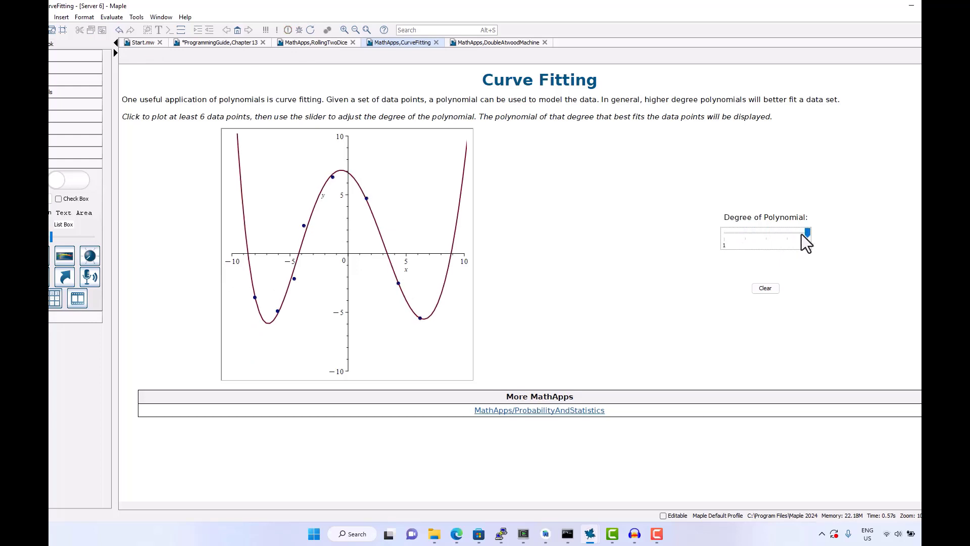
Open the Double Atwood Machine app, run the animation and toggle the guide lines
click(495, 42)
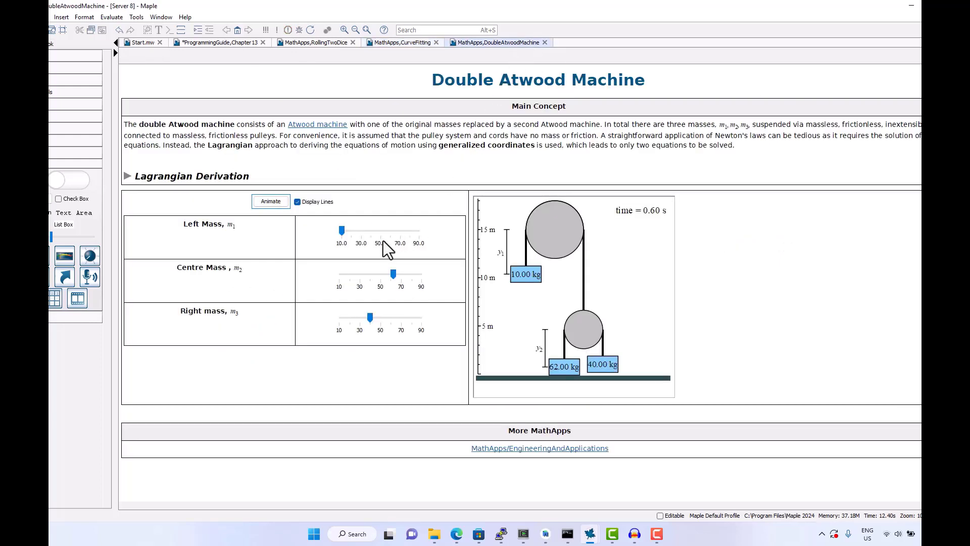
click(271, 201)
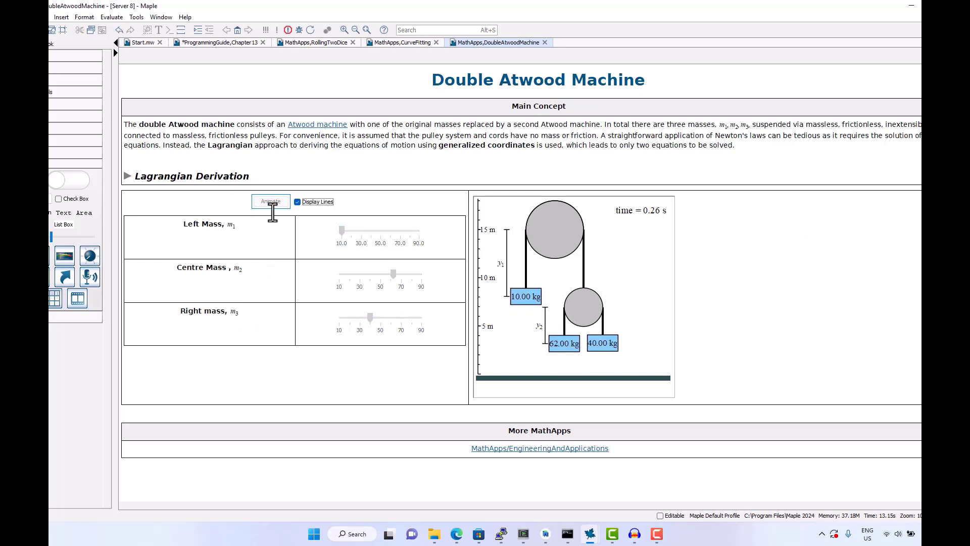
click(271, 201)
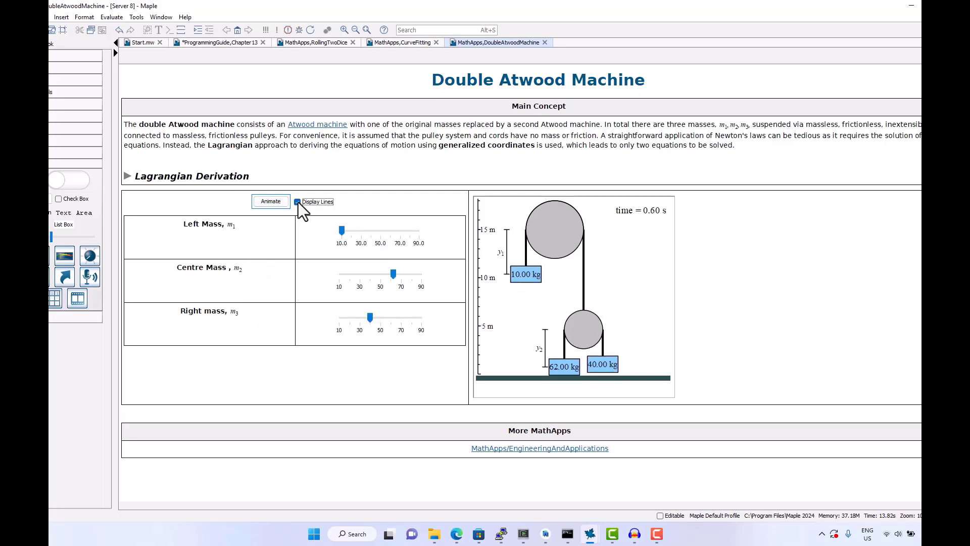
Set the masses to 90, 41 and 28 kg and rerun the animation
click(298, 201)
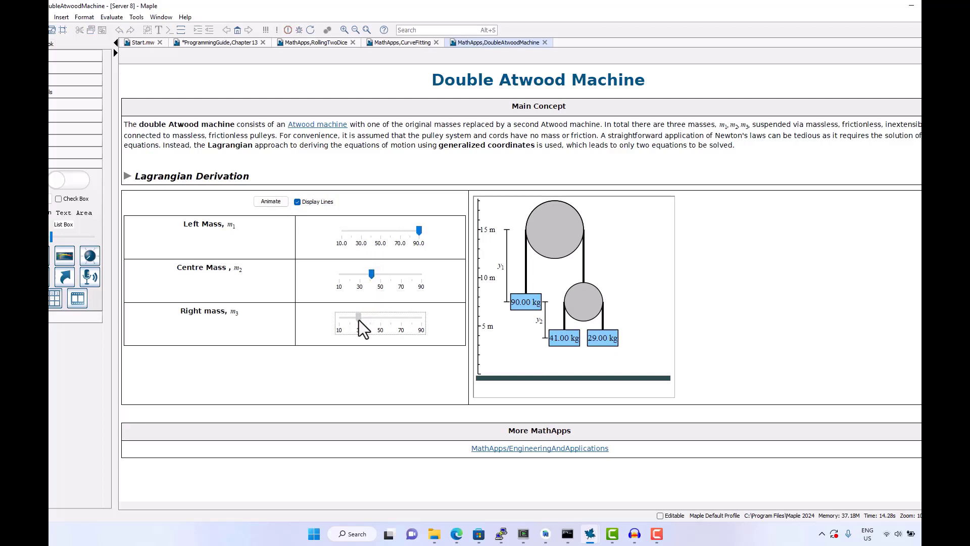
click(270, 201)
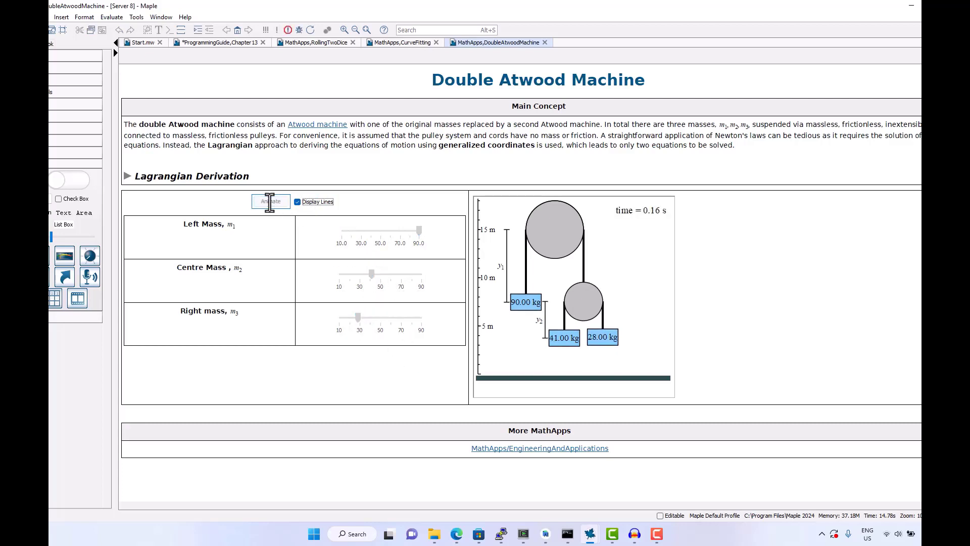
click(270, 201)
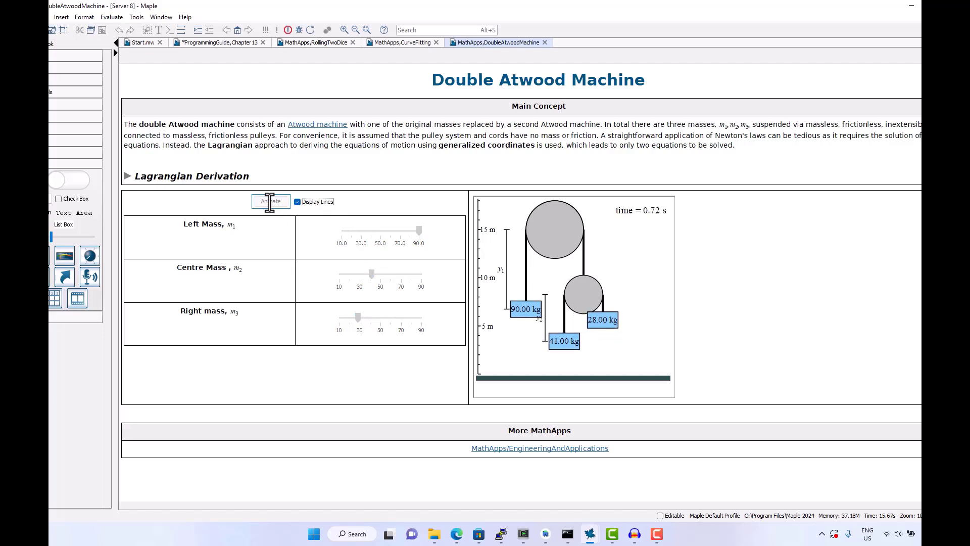
click(270, 201)
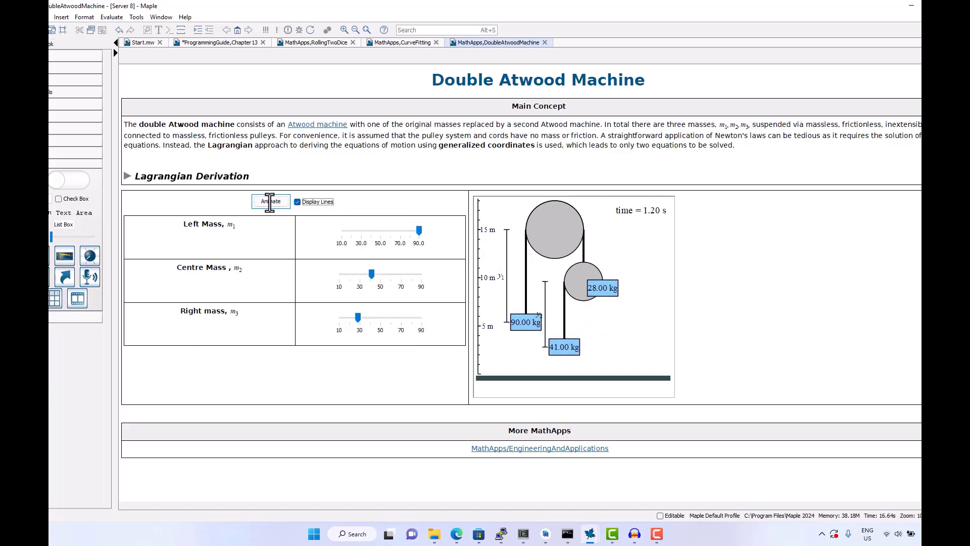
Open the Math Apps gallery from the Tools menu and scroll through it
click(136, 17)
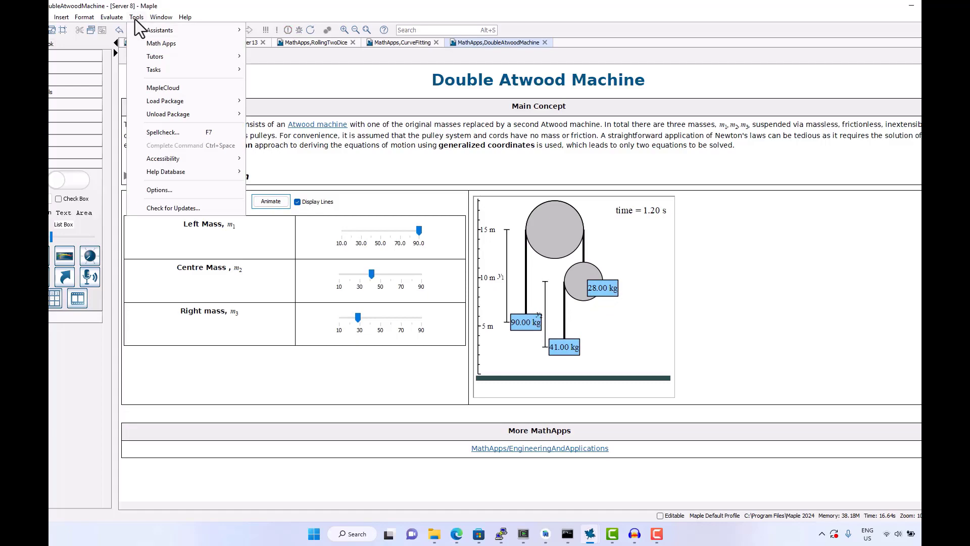
click(161, 42)
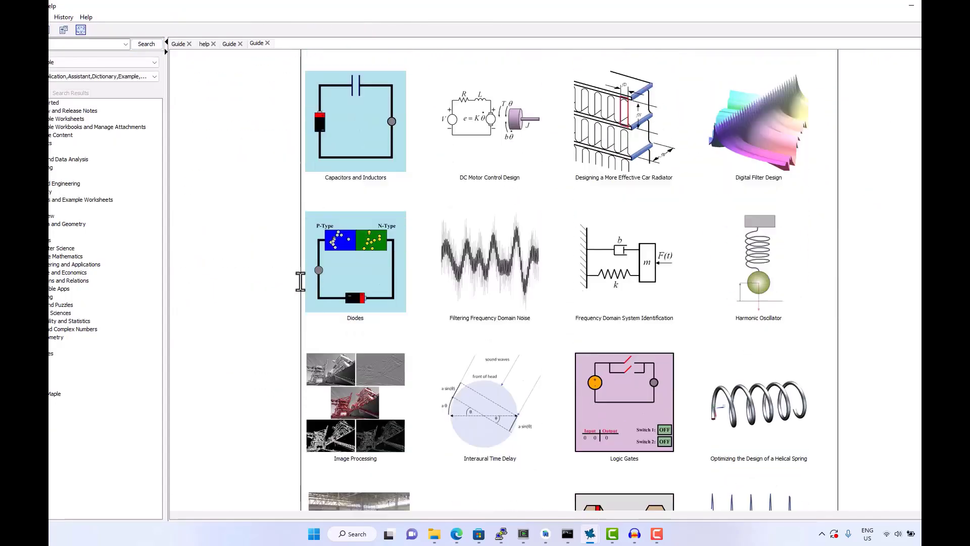
scroll(down, 3)
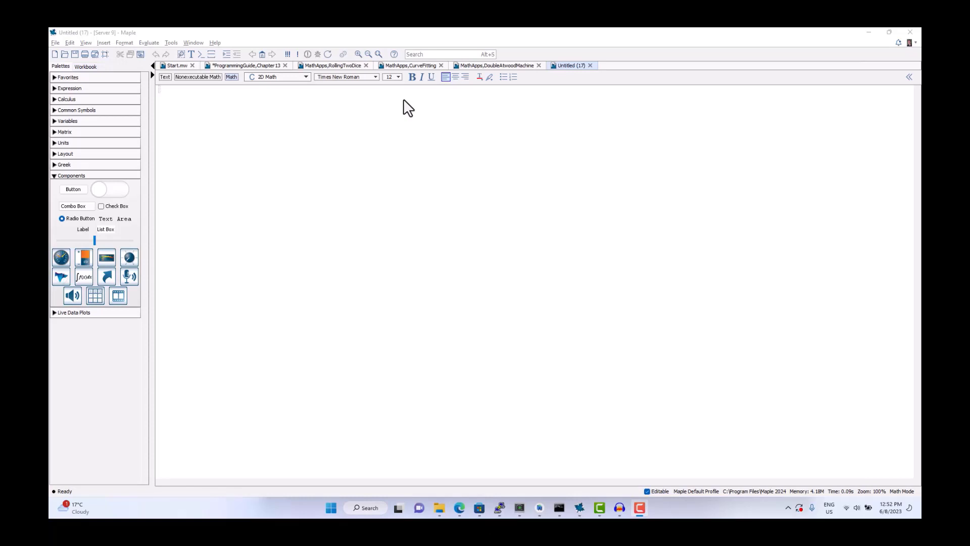
mouse_move(198, 76)
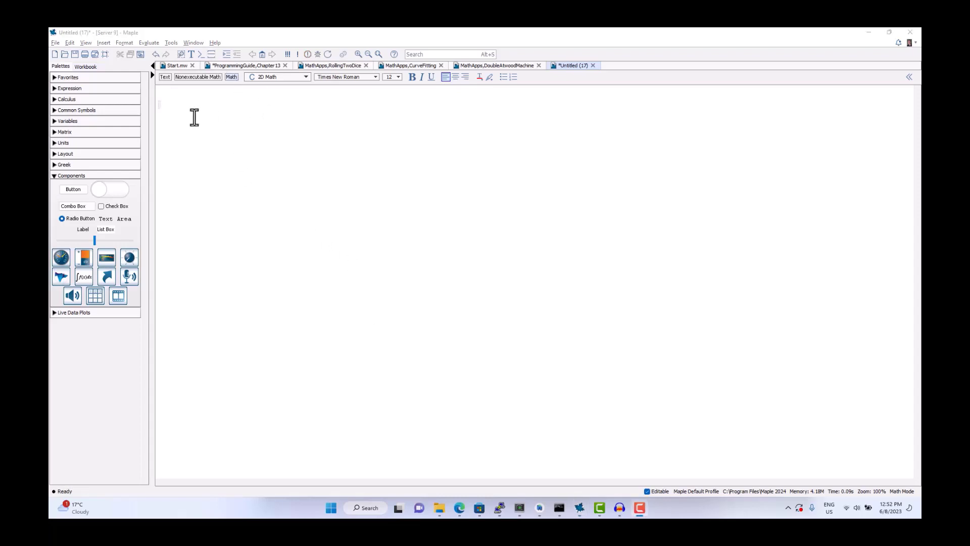
mouse_move(237, 167)
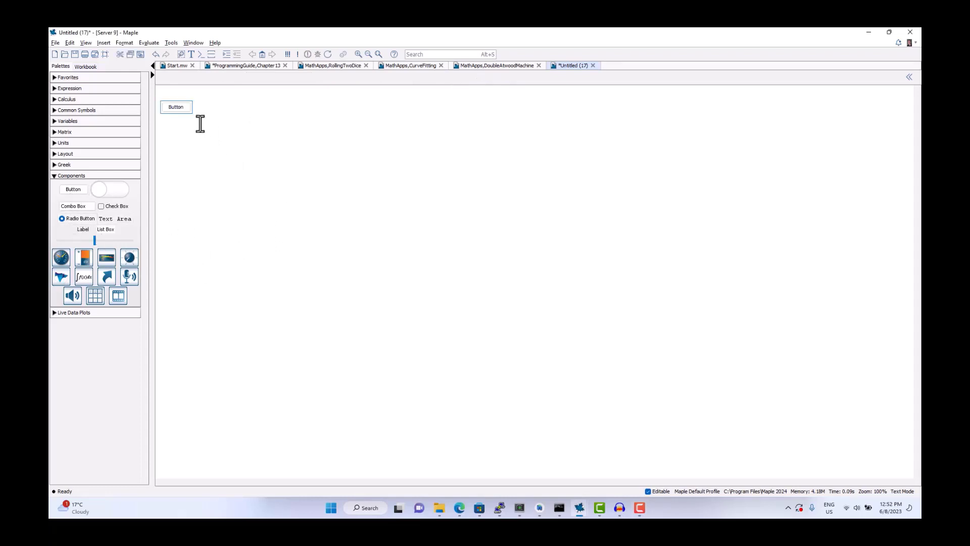
Place a large blank plot component below the button
click(209, 111)
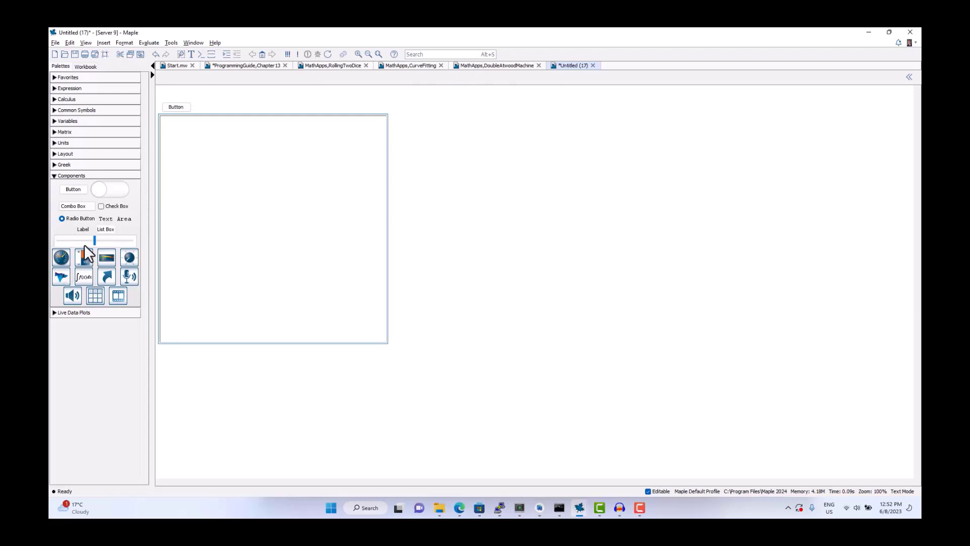
mouse_move(61, 284)
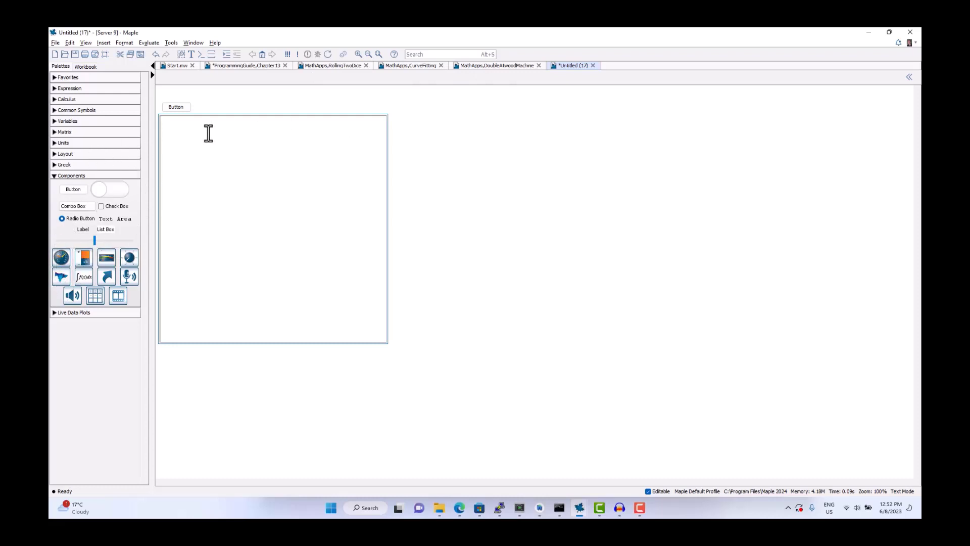
mouse_move(199, 99)
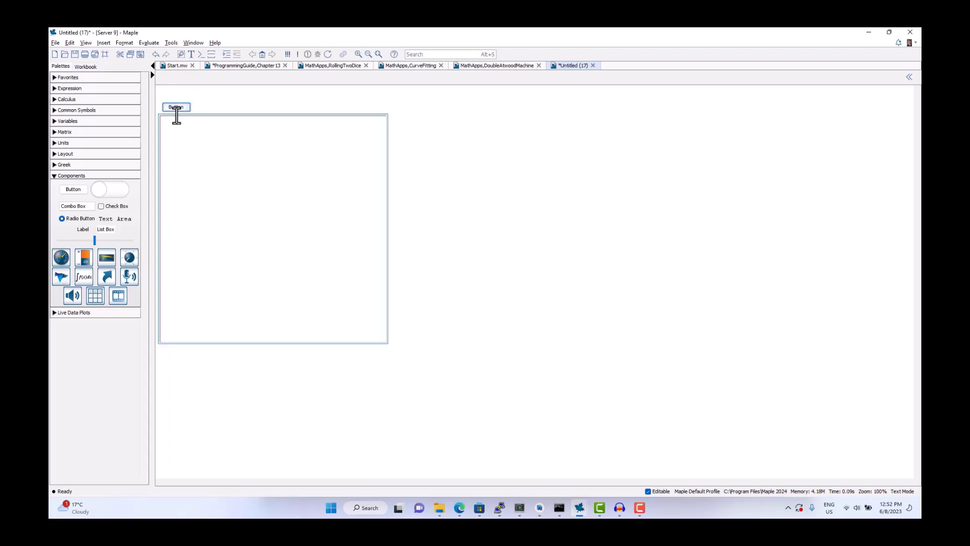
mouse_move(196, 110)
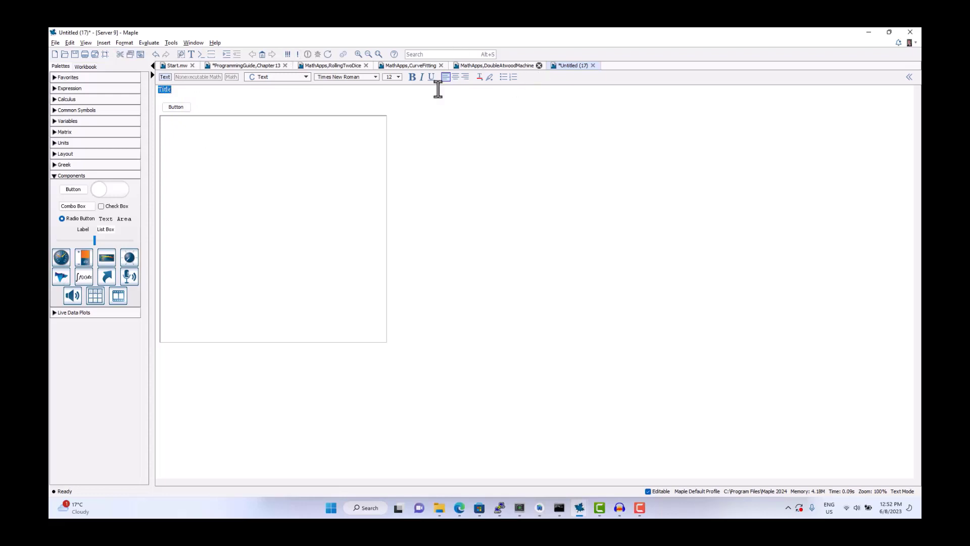
Give the 'Title' heading a larger font size and show the plot component's properties
click(397, 77)
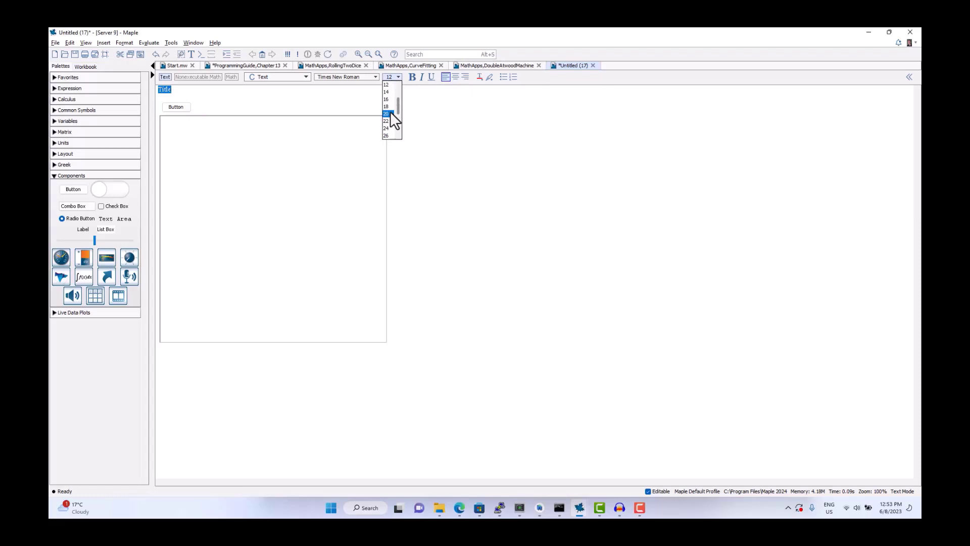
click(385, 114)
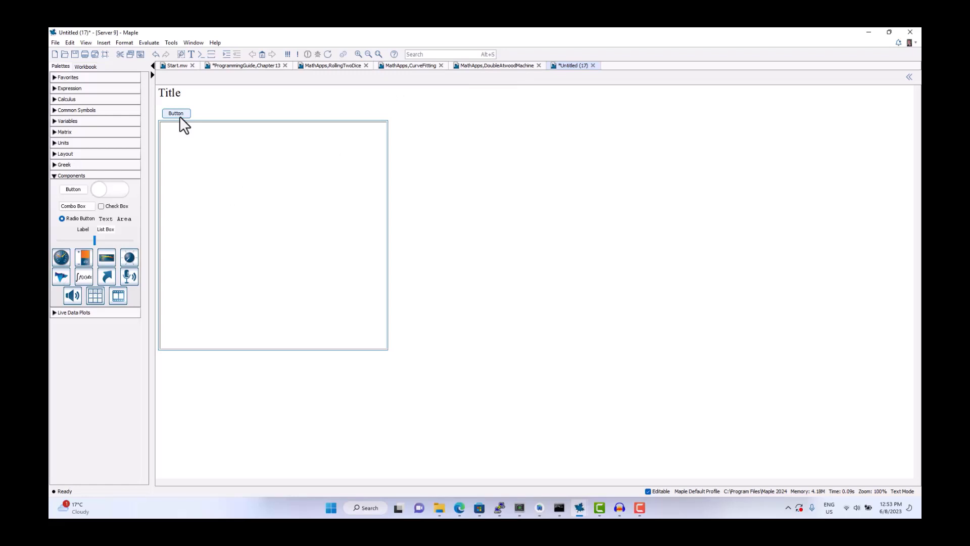
mouse_move(904, 80)
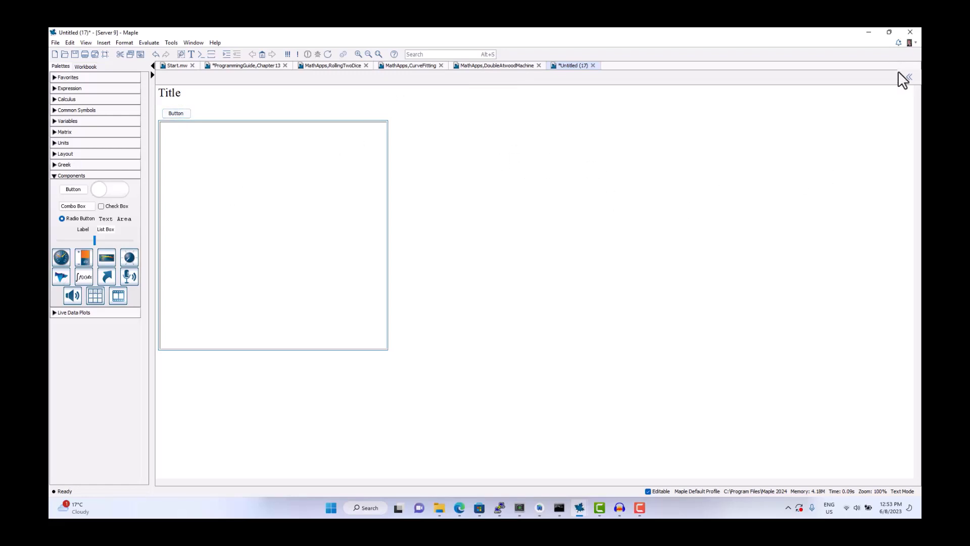
click(907, 77)
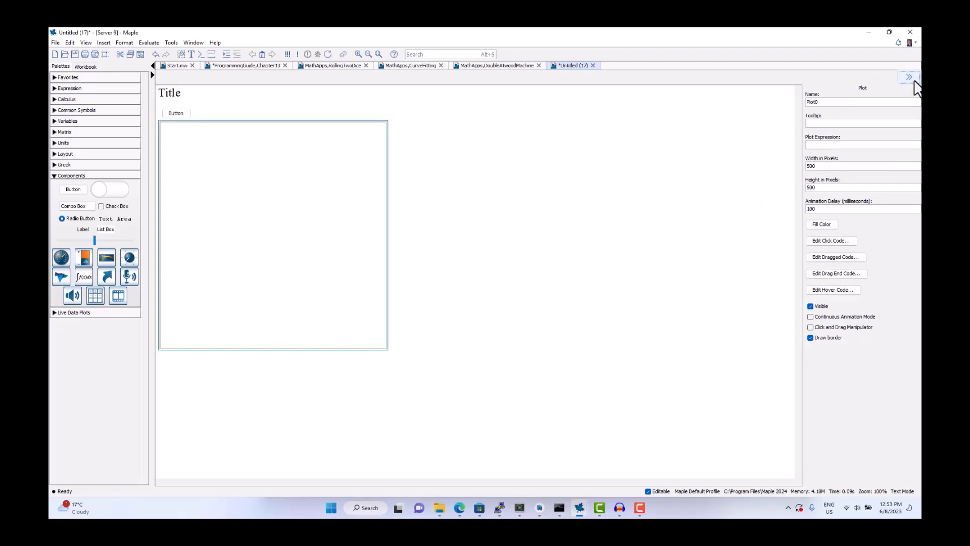
mouse_move(909, 77)
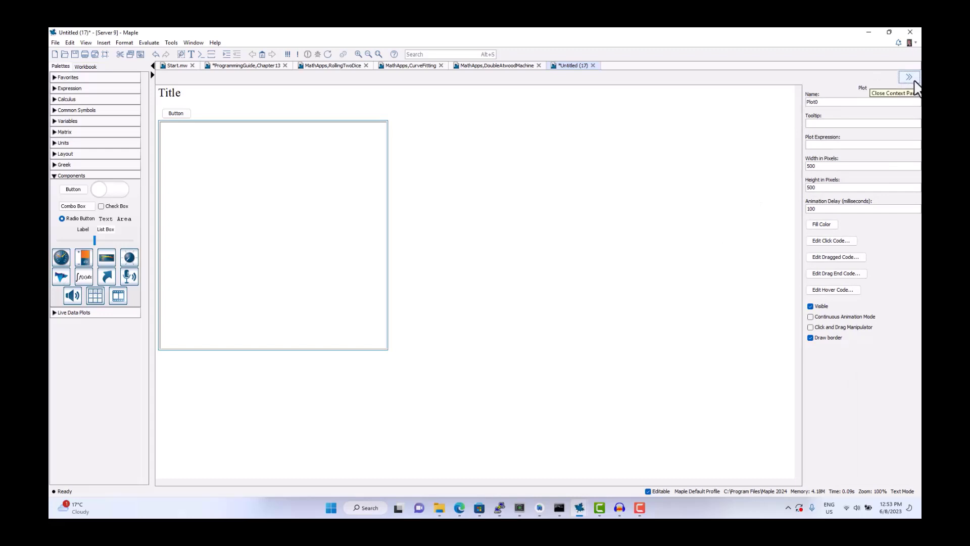
mouse_move(413, 195)
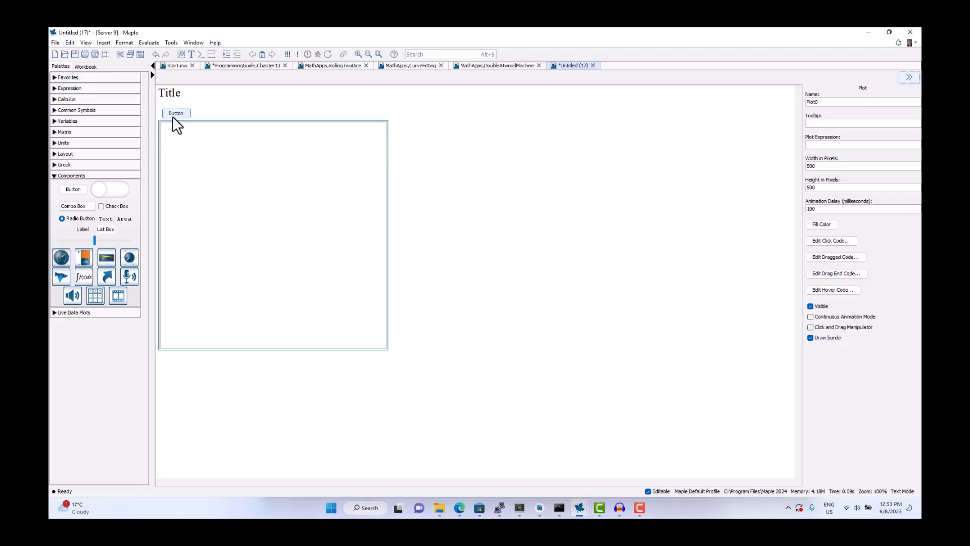
Select the button component and open its Edit Click Code editor
click(176, 113)
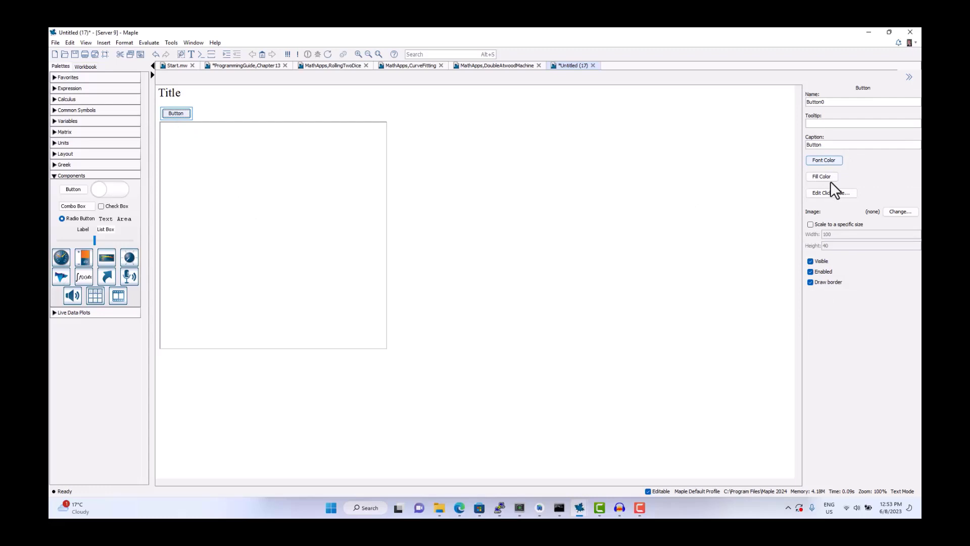
click(830, 193)
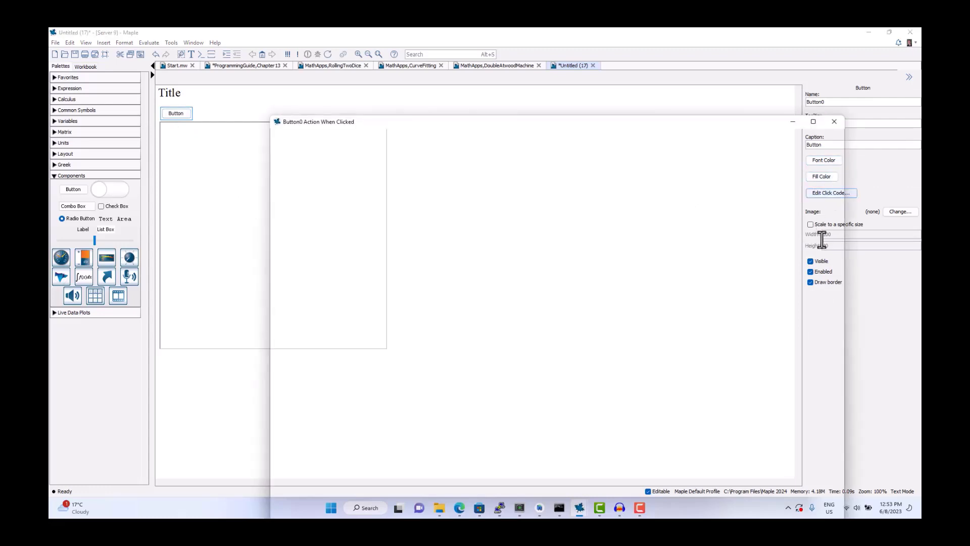
Write p := plot(sin); SetProperty(Plot0, value, p) in the button's click code
click(830, 192)
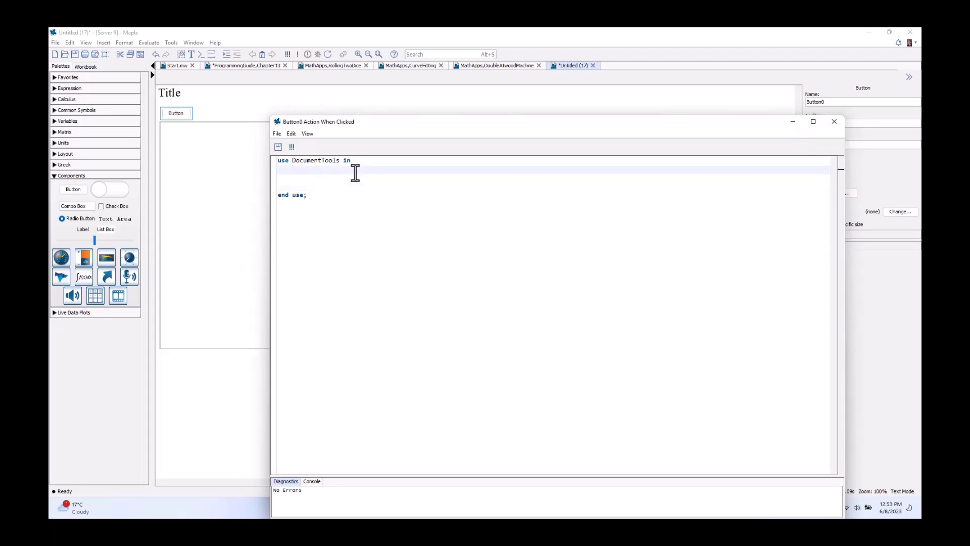
text(p := plot(s)
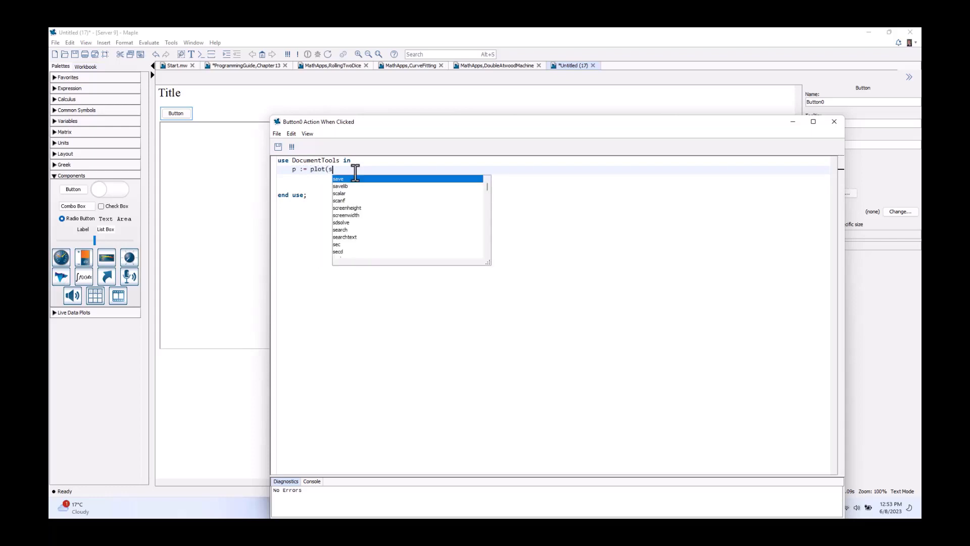
text(in);)
text(Set)
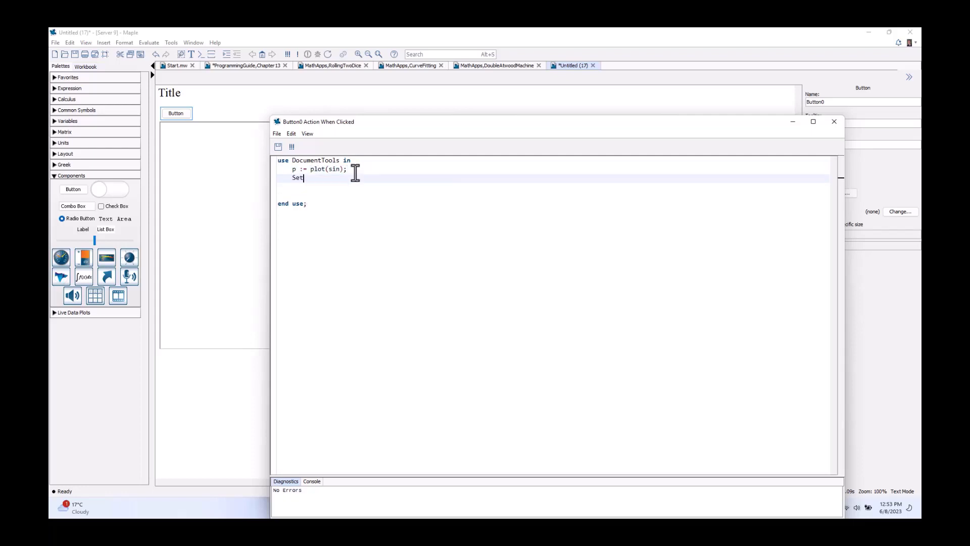
text(Pro)
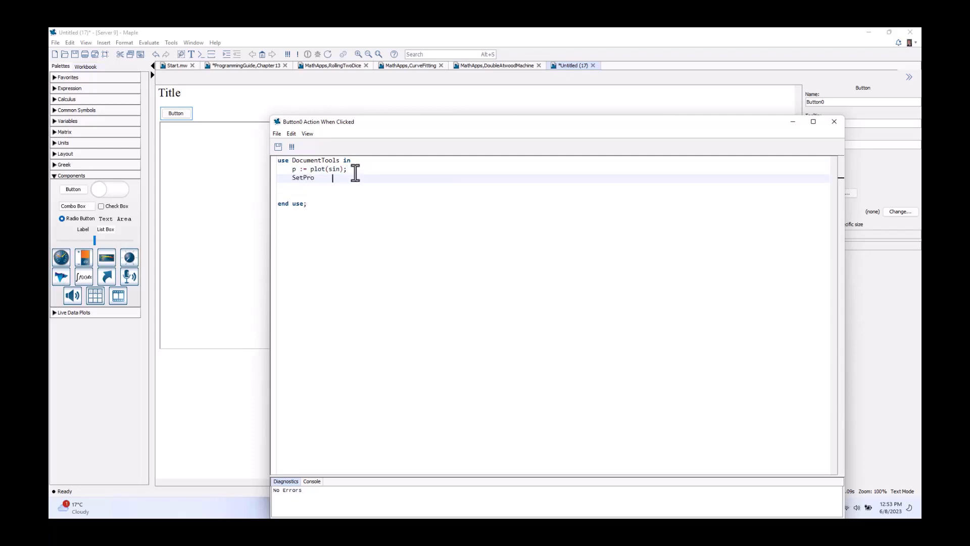
text(perty)
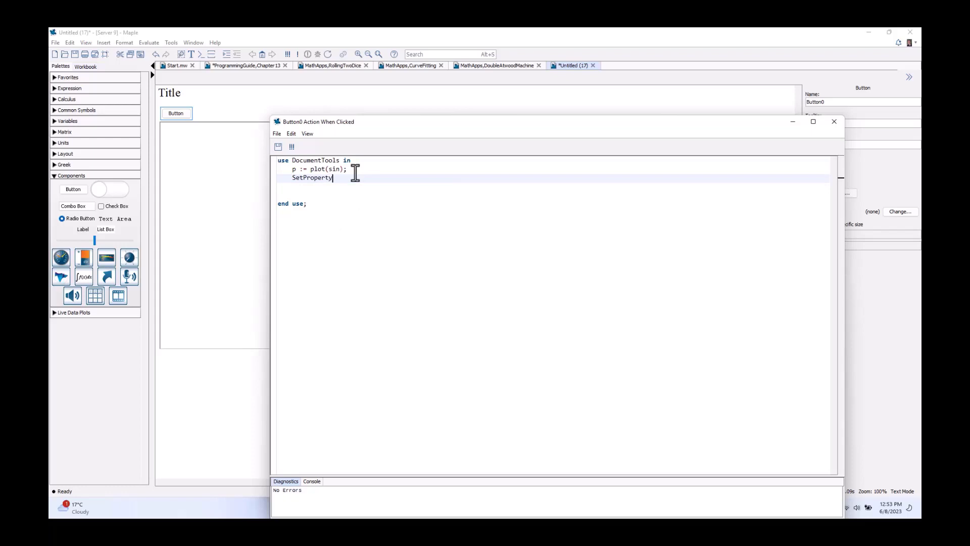
text(( Plot0, value, p );)
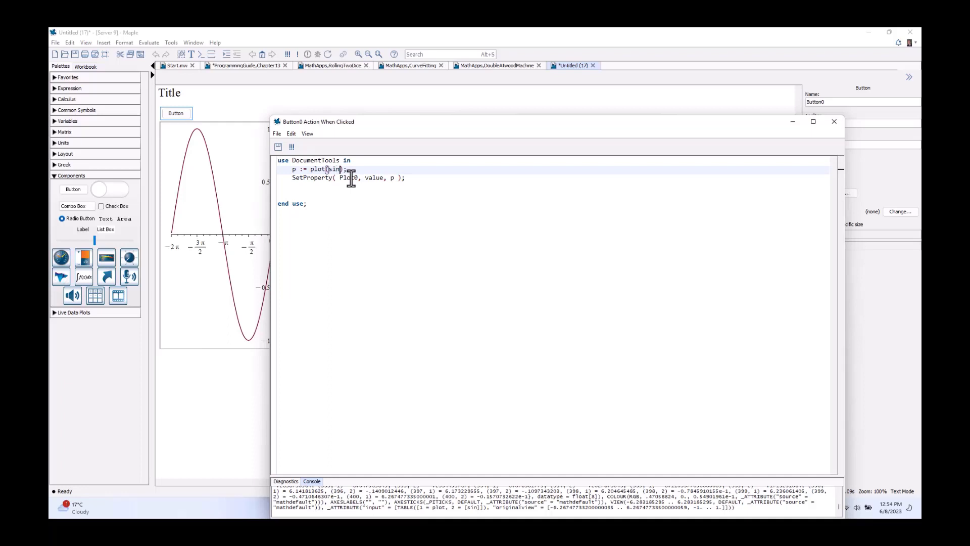
Change the plotted function to tan and click the button to redraw the plot
text(x)
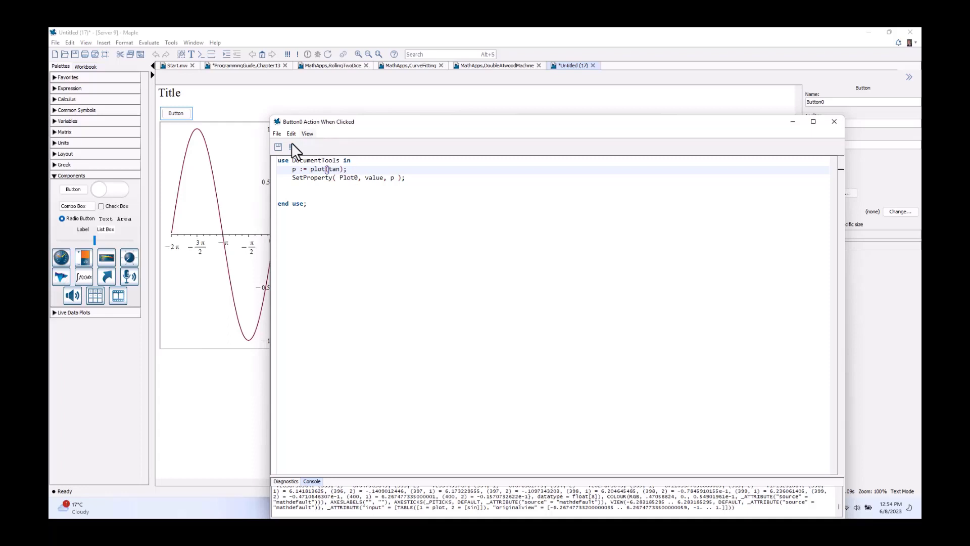
mouse_move(224, 91)
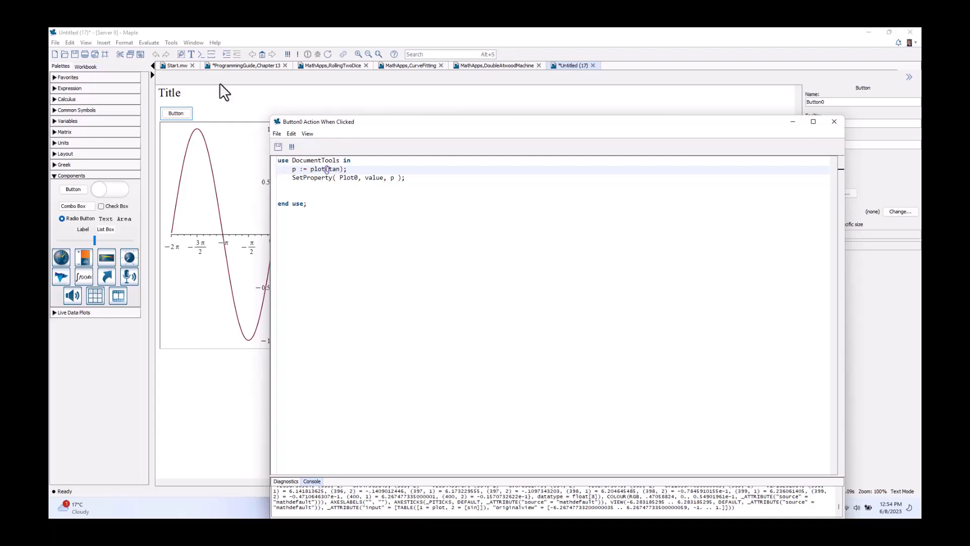
click(176, 113)
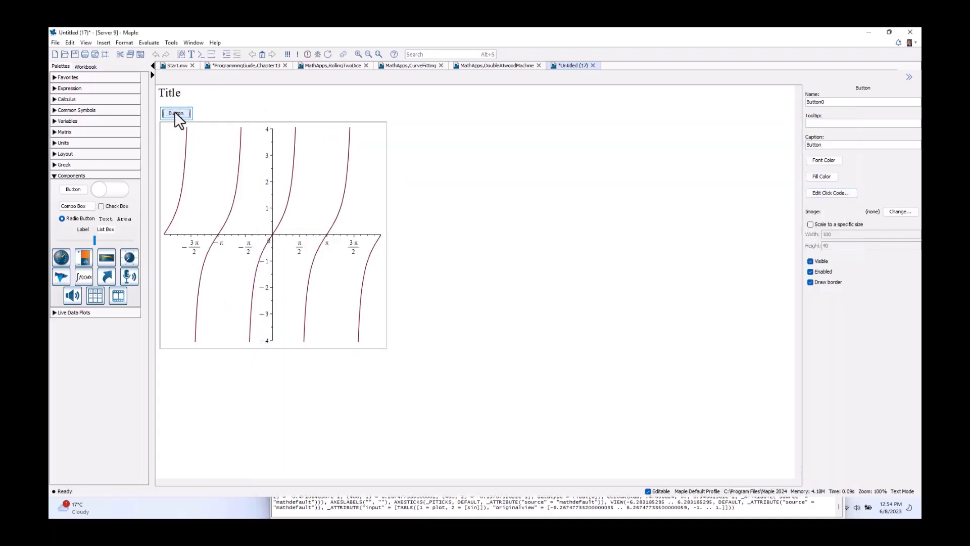
click(830, 192)
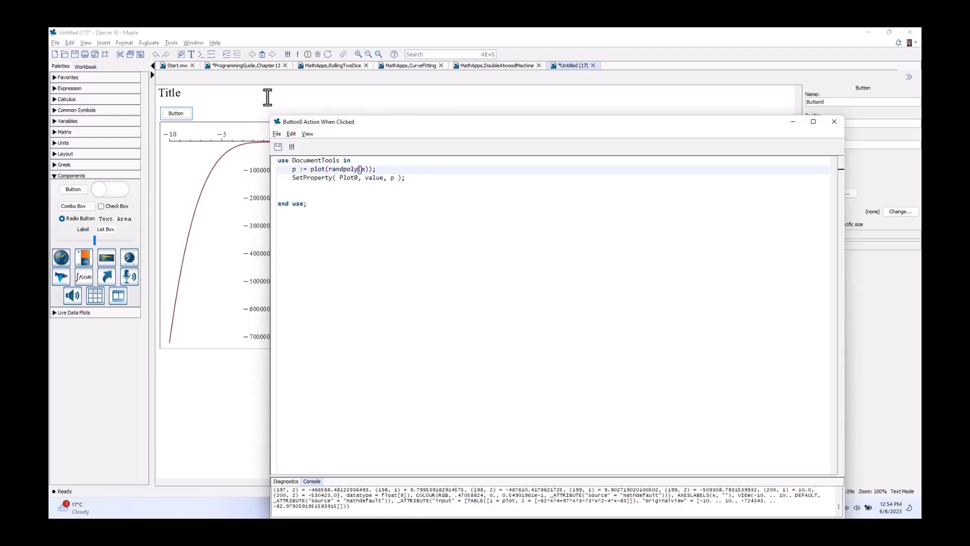
Close the code editor and click the button five times for new random polynomials
click(177, 113)
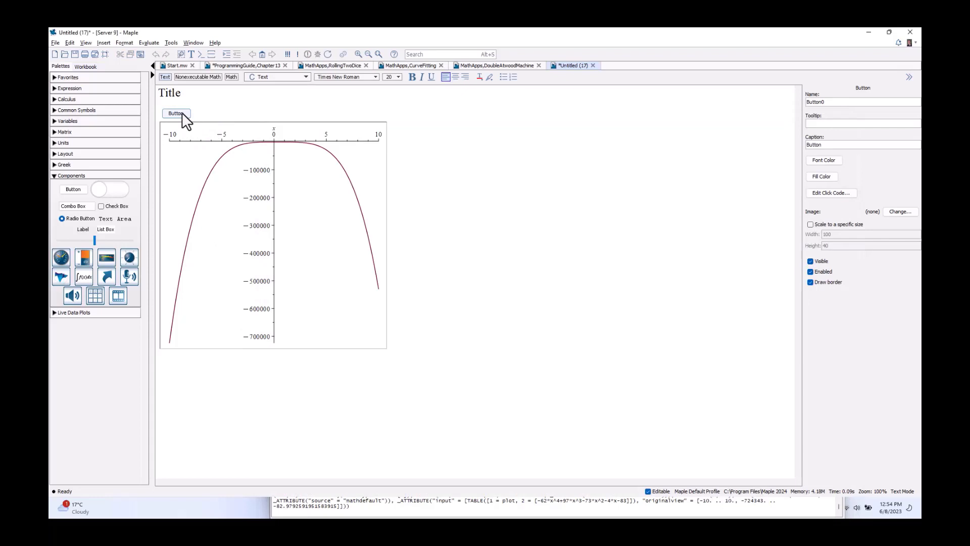
click(176, 113)
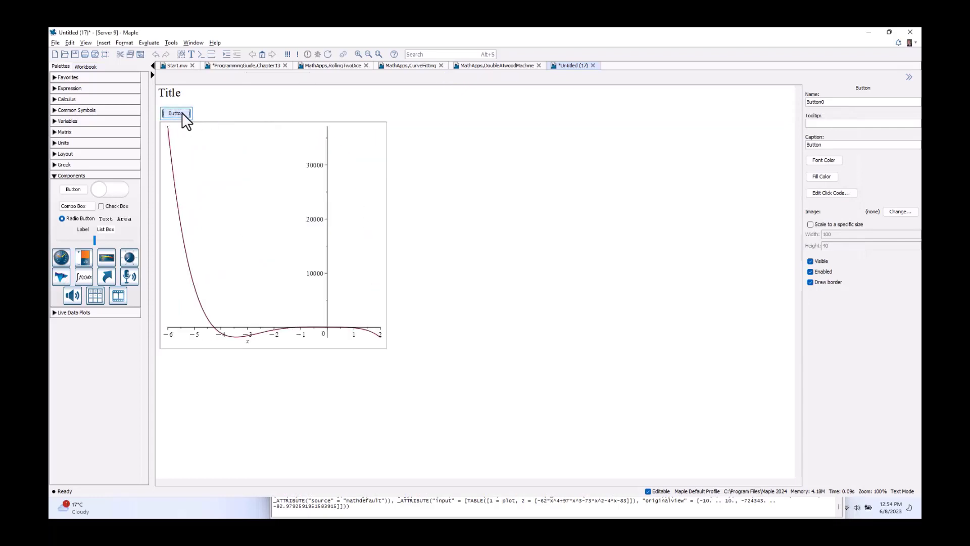
click(177, 113)
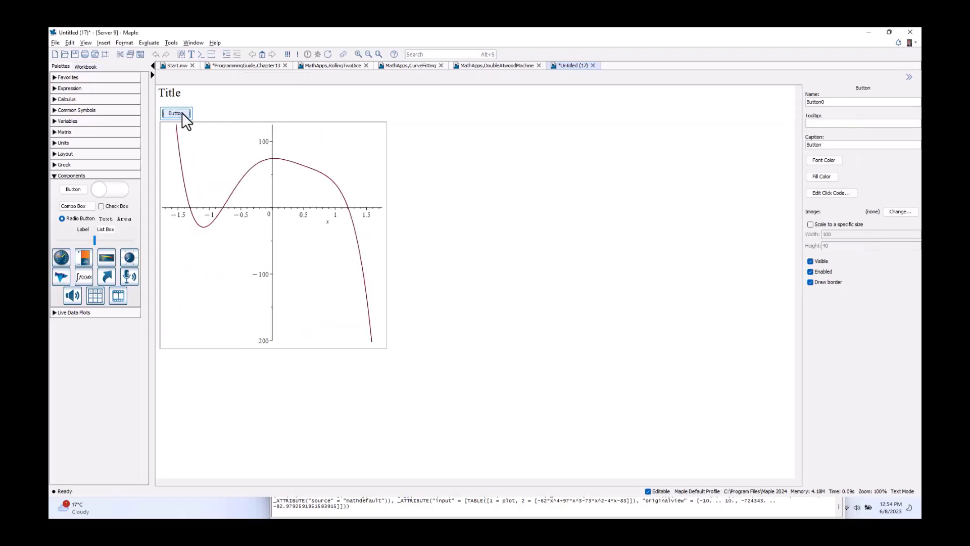
click(177, 114)
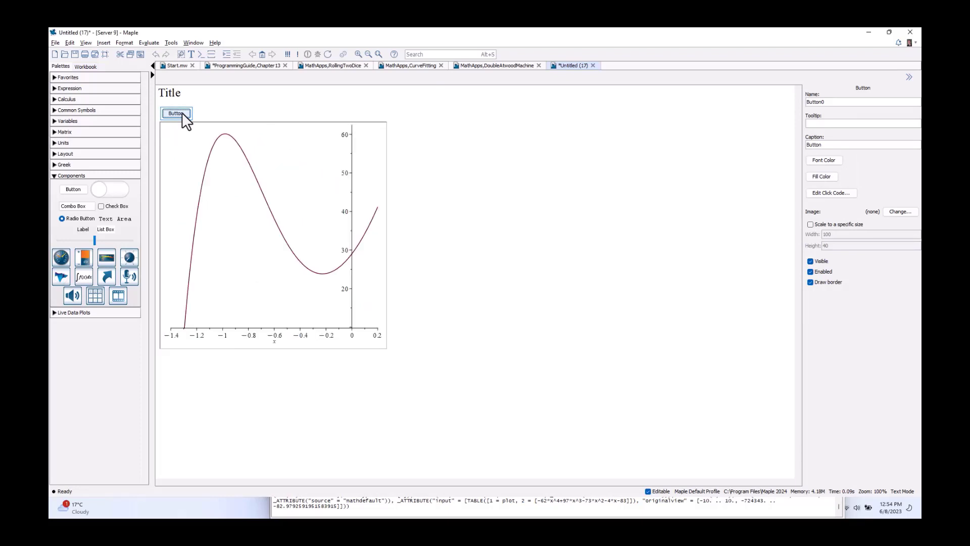
click(177, 113)
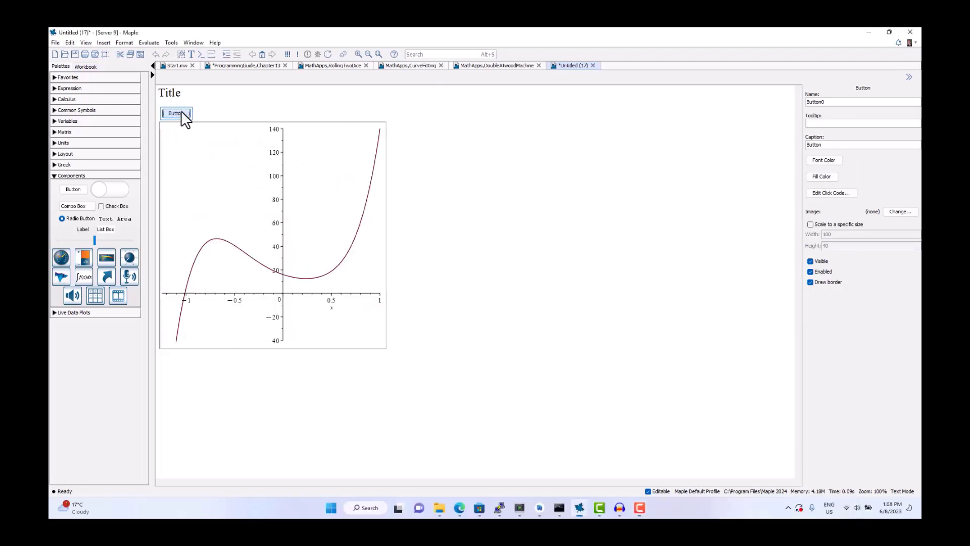
click(177, 113)
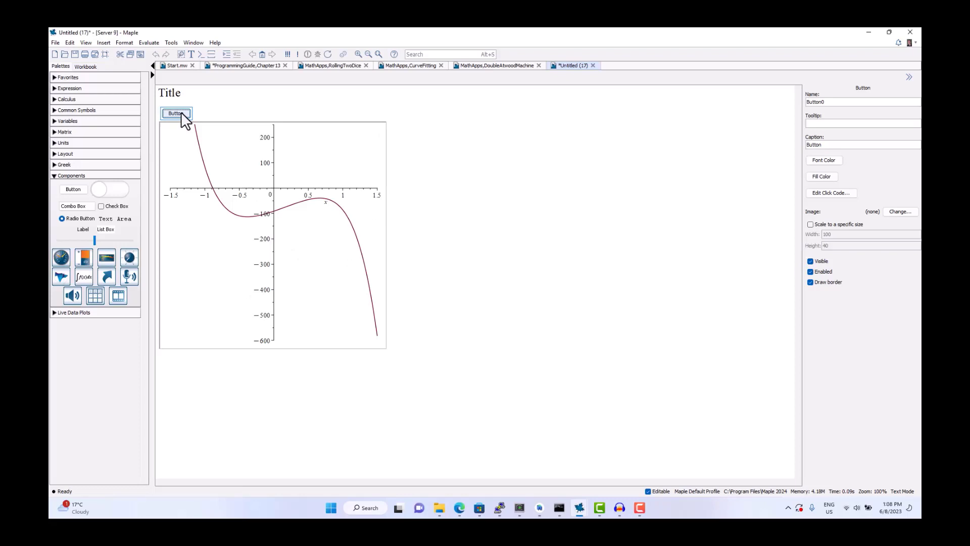
mouse_move(231, 243)
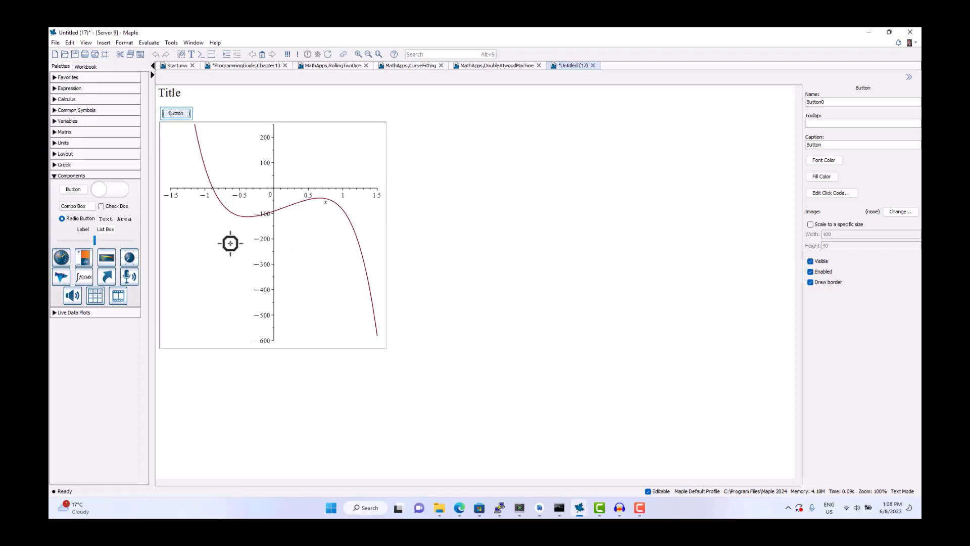
mouse_move(288, 247)
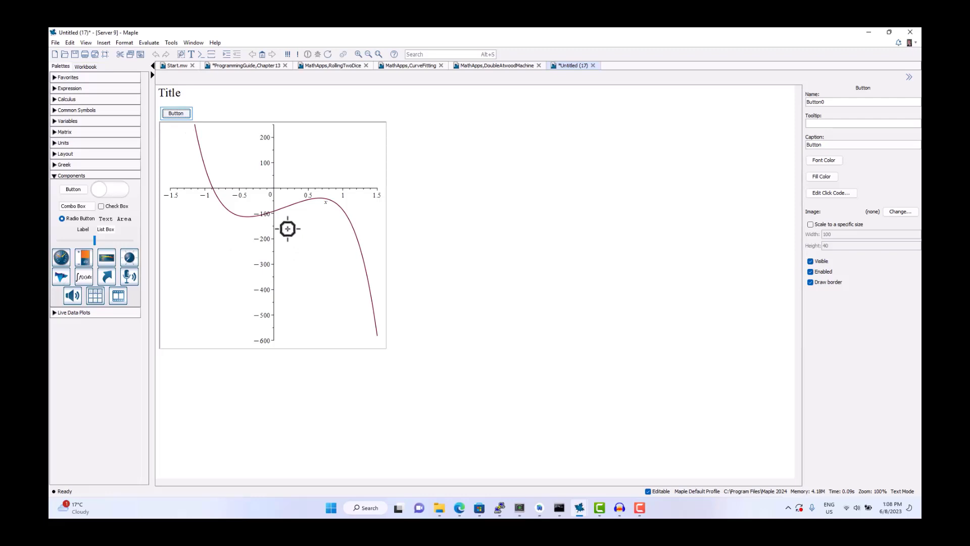
mouse_move(73, 316)
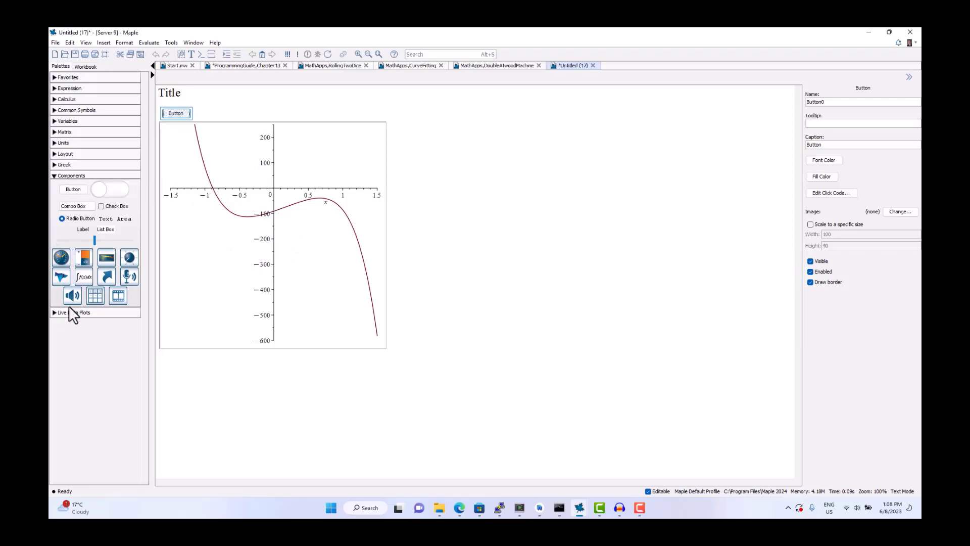
mouse_move(81, 297)
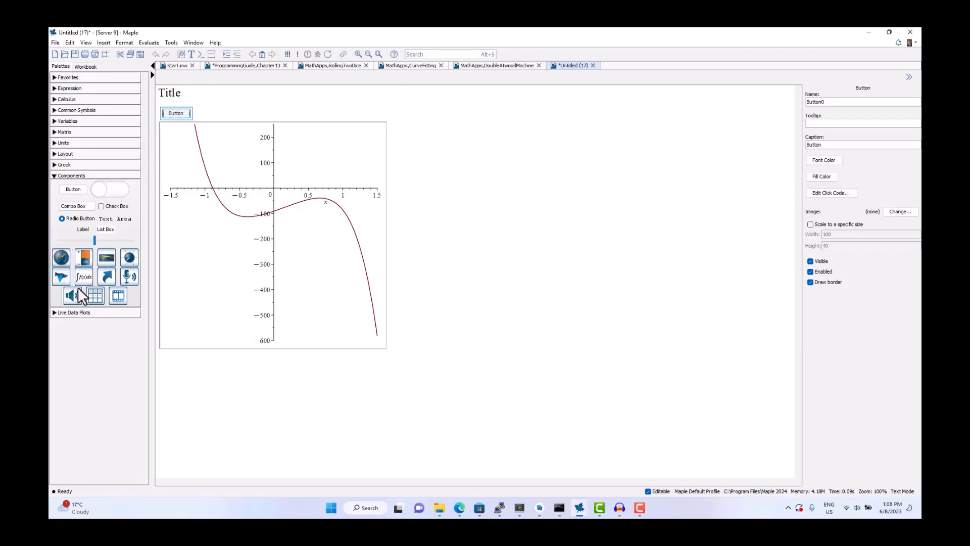
mouse_move(69, 291)
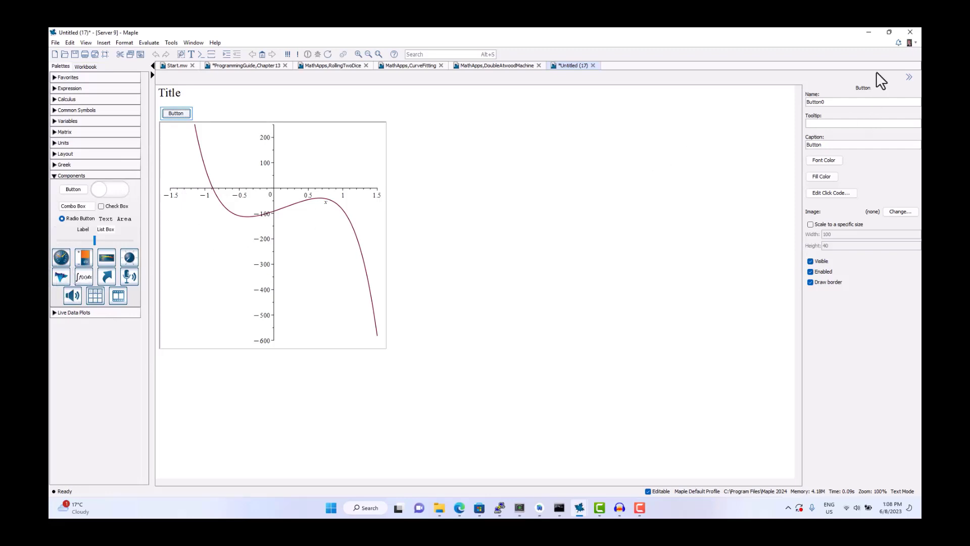
mouse_move(378, 137)
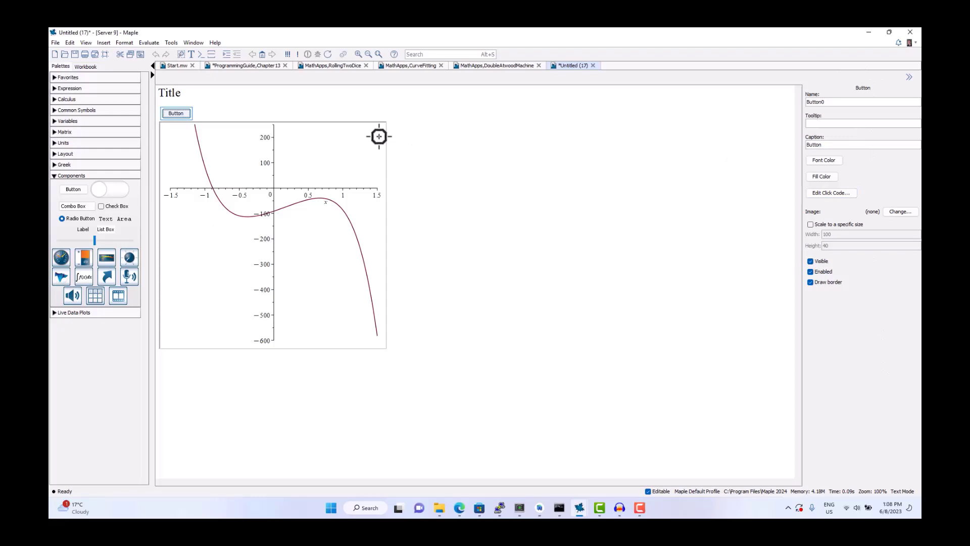
Select the plot, redraw another random polynomial, and reopen the button's click code
click(279, 235)
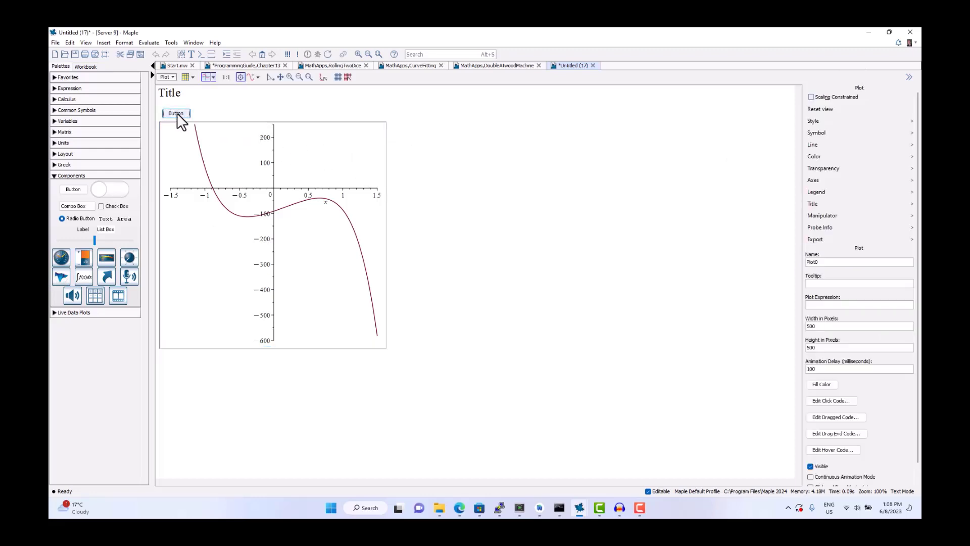
click(176, 113)
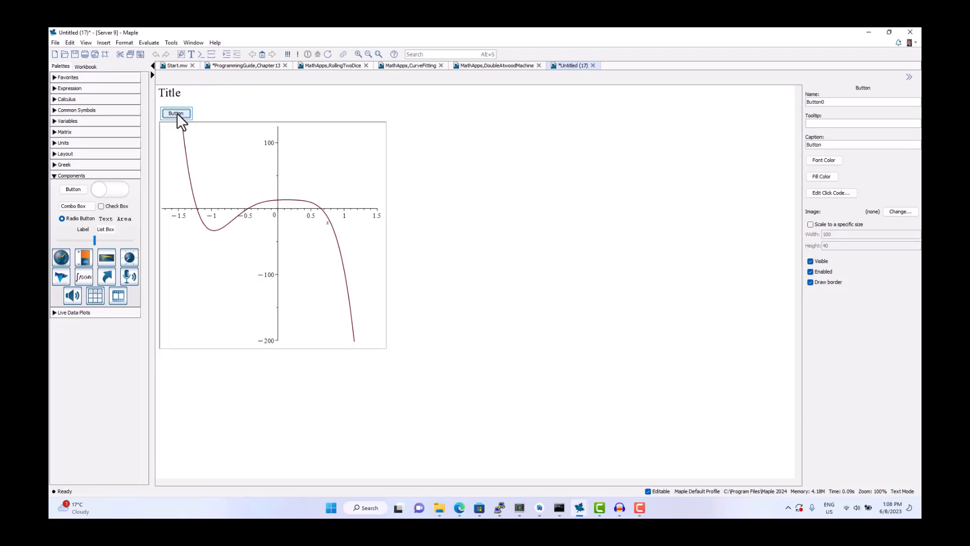
mouse_move(831, 193)
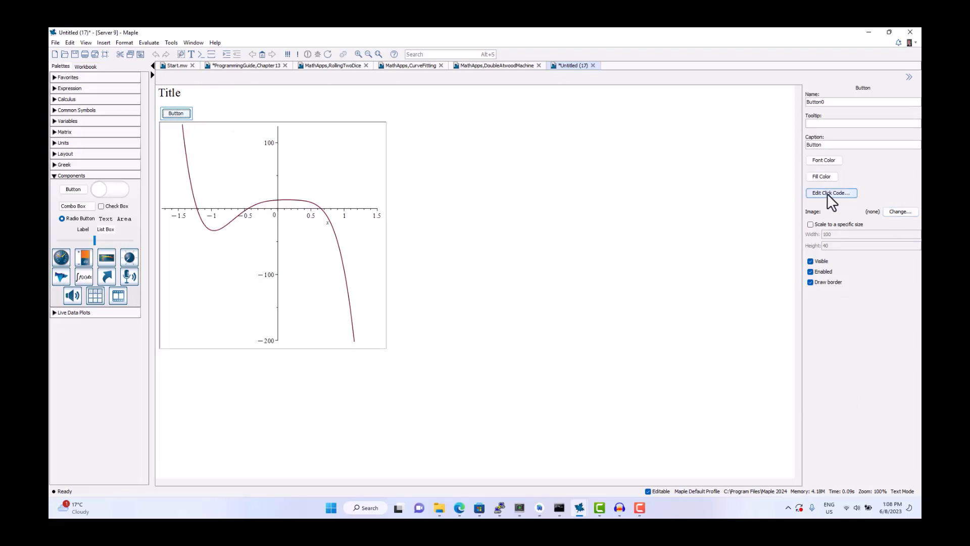
click(830, 192)
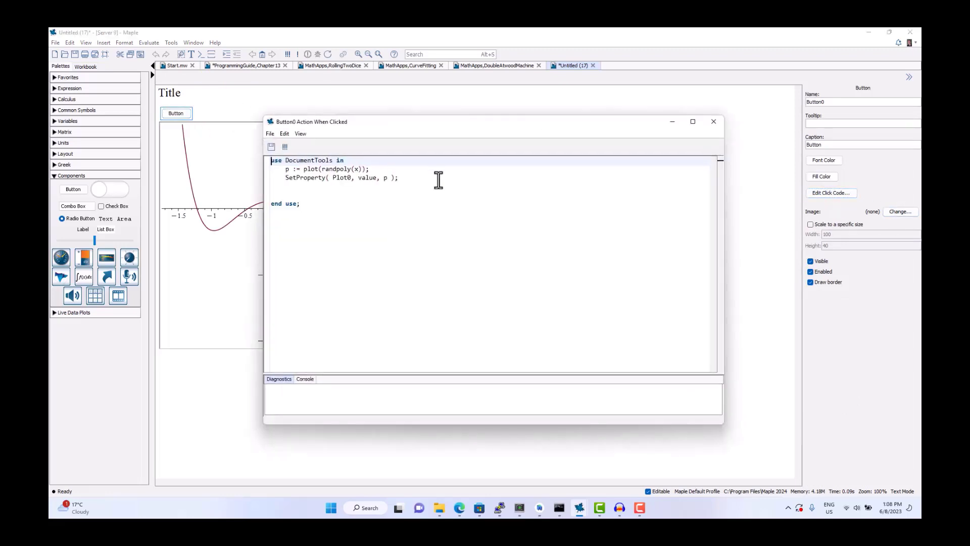